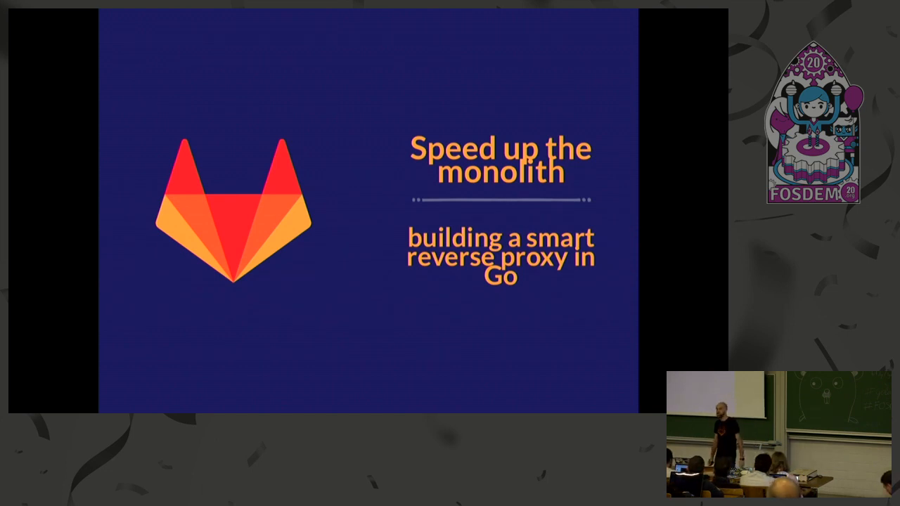
key(Right)
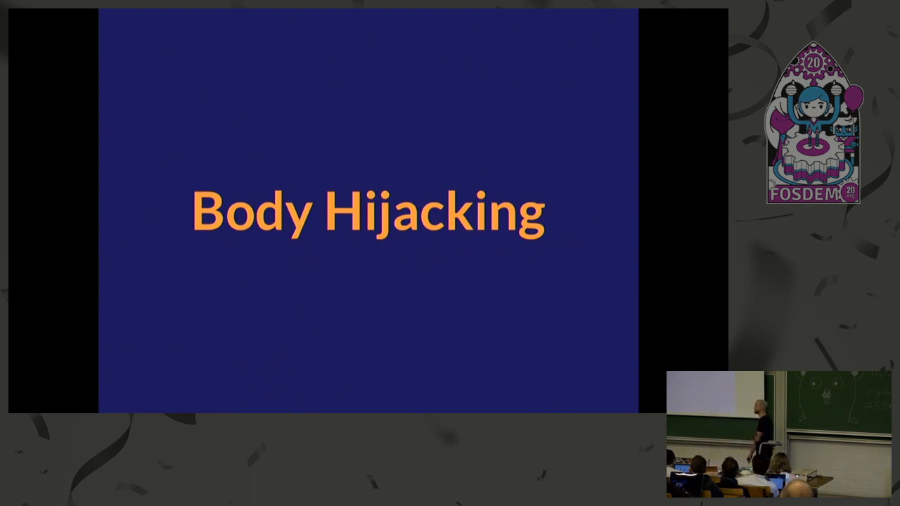
key(Right)
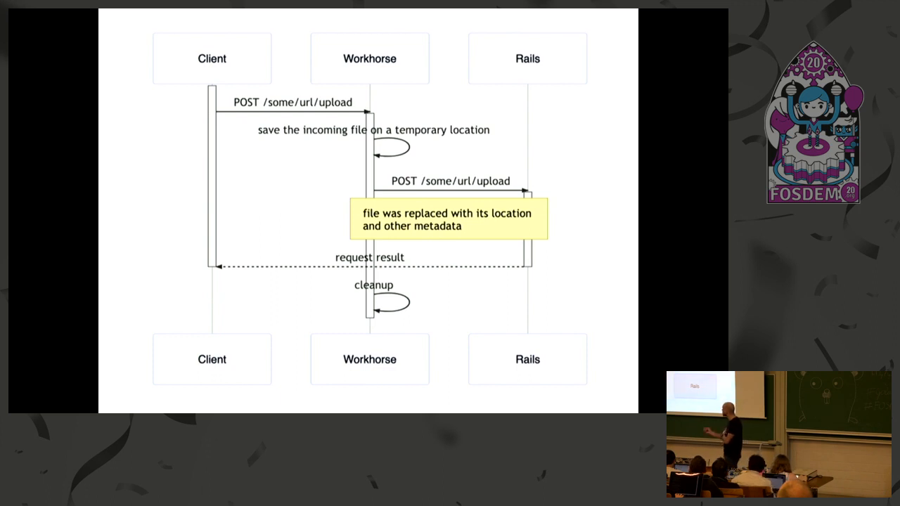
key(Right)
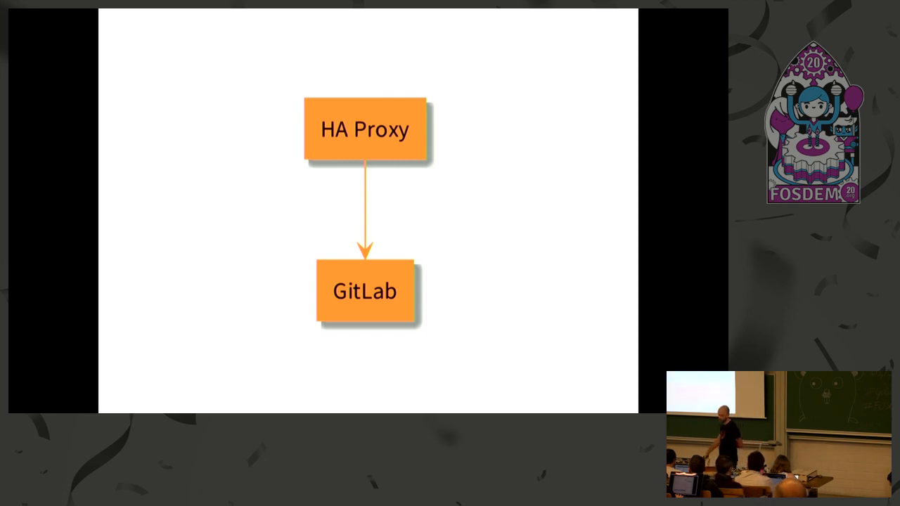